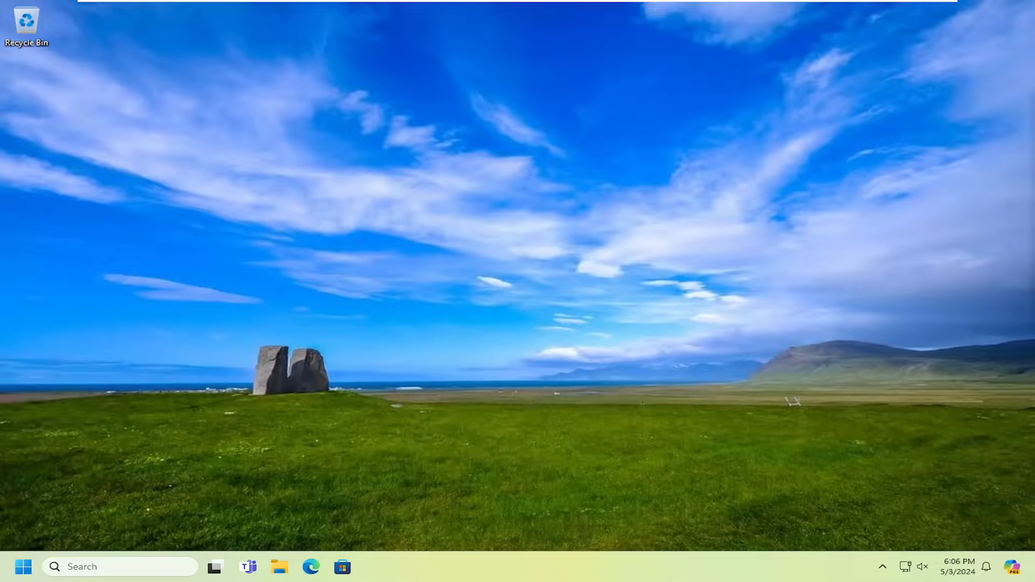
- Search the Start menu for 'cmd' so Command Prompt shows as best match
{"action": "type", "text": "cmd"}
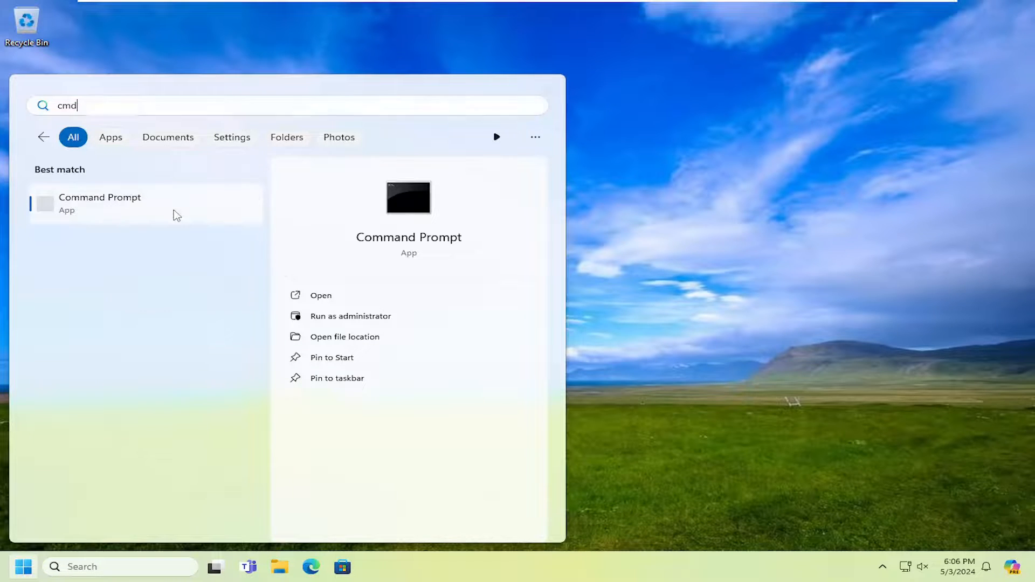
- Run Command Prompt as administrator and approve the User Account Control prompt
{"action": "left_click", "coordinate": [351, 316]}
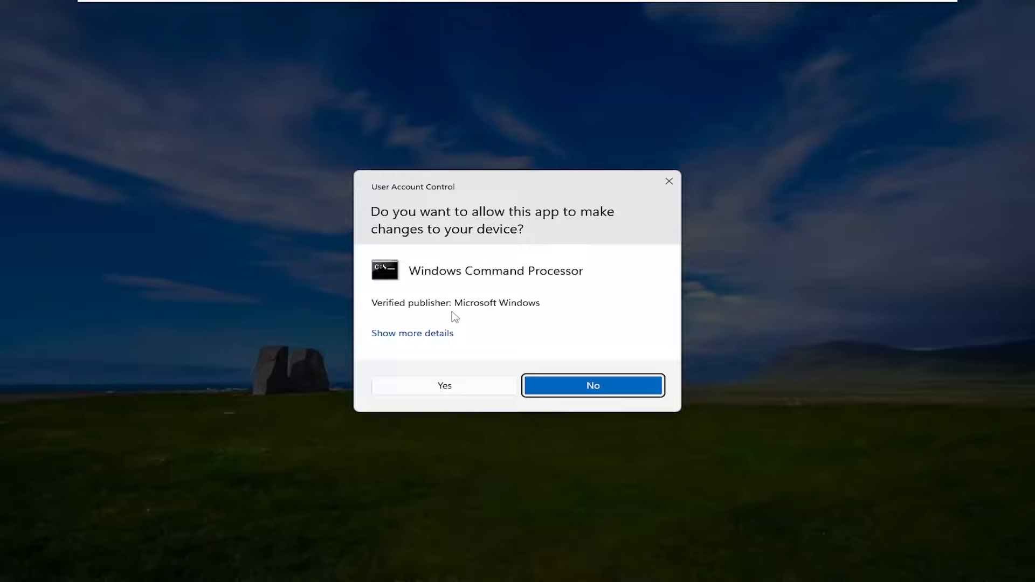
{"action": "left_click", "coordinate": [444, 387]}
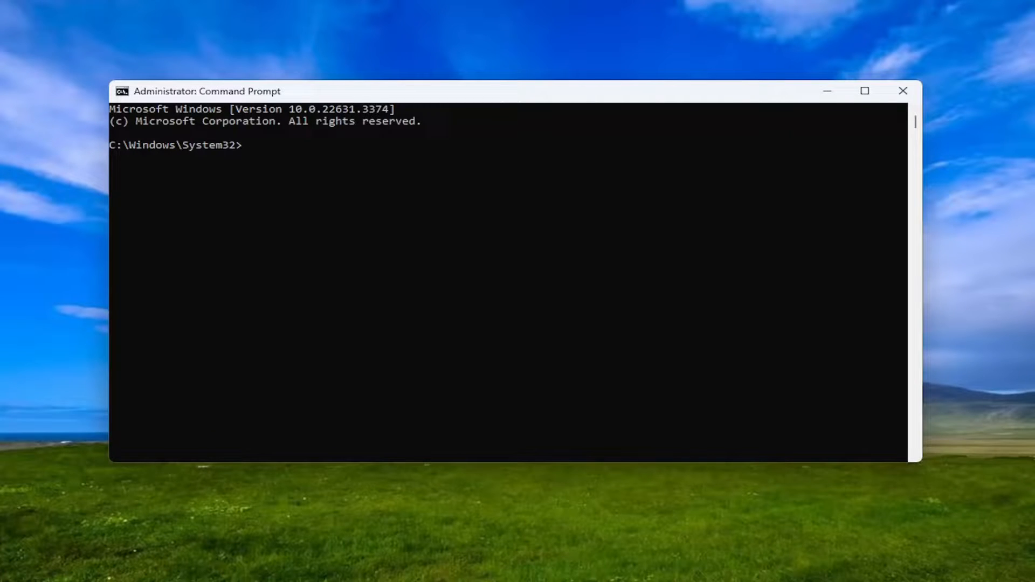
{"action": "mouse_move", "coordinate": [413, 84]}
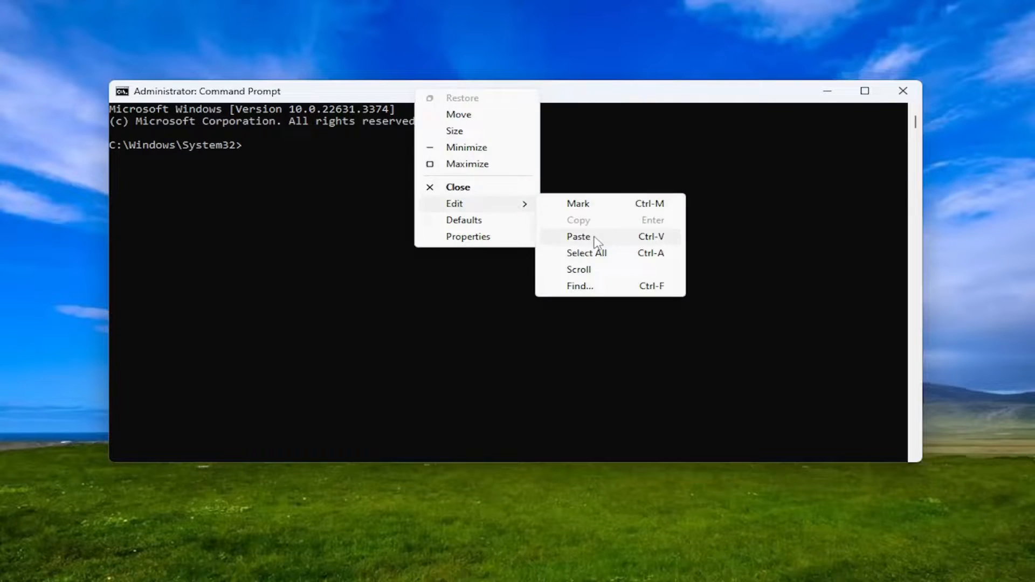
- Paste and run rundll32.exe advapi32.dll,ProcessIdleTasks, then close the elevated window
{"action": "left_click", "coordinate": [578, 236]}
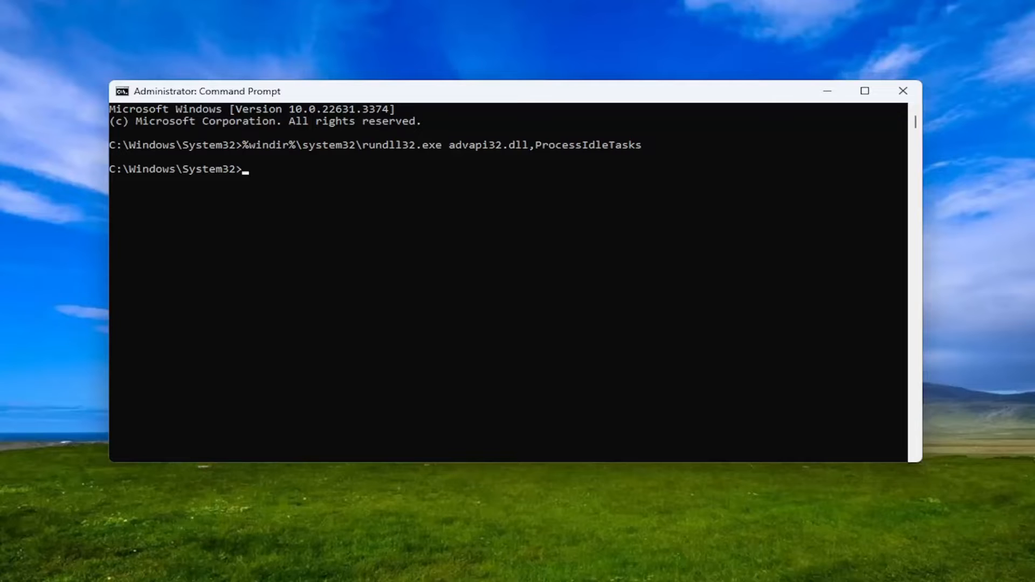
{"action": "mouse_move", "coordinate": [895, 100]}
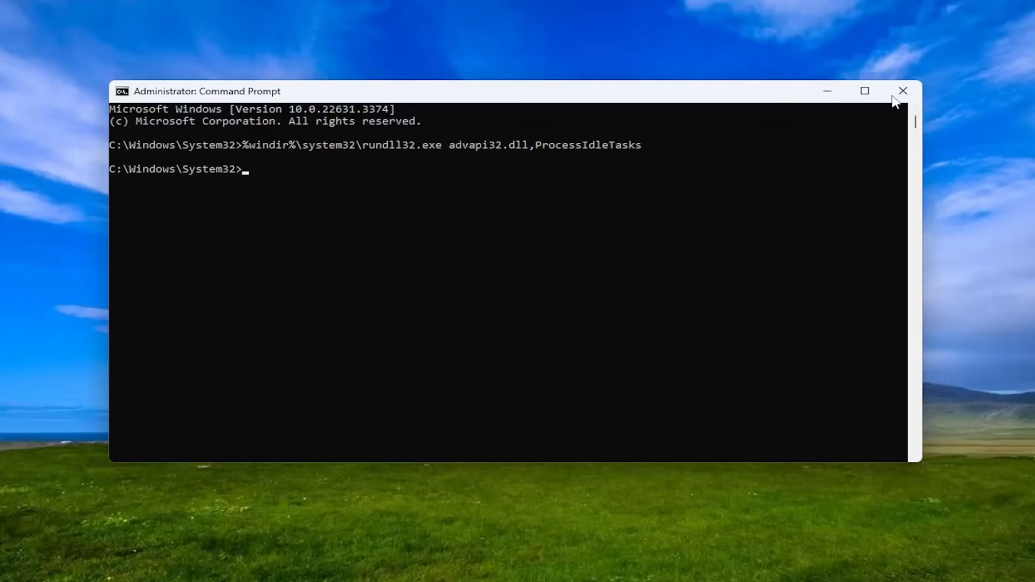
{"action": "left_click", "coordinate": [904, 91]}
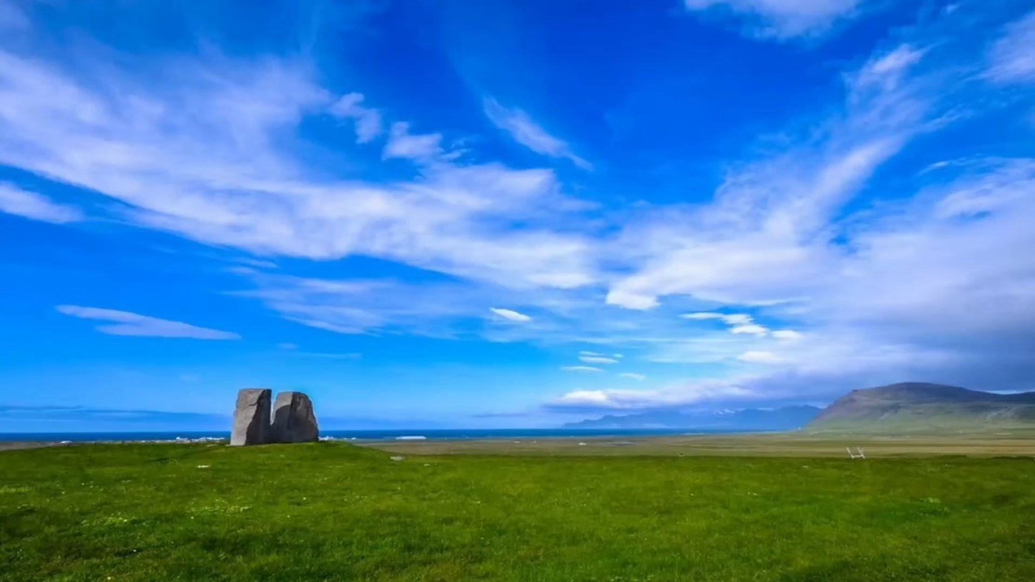